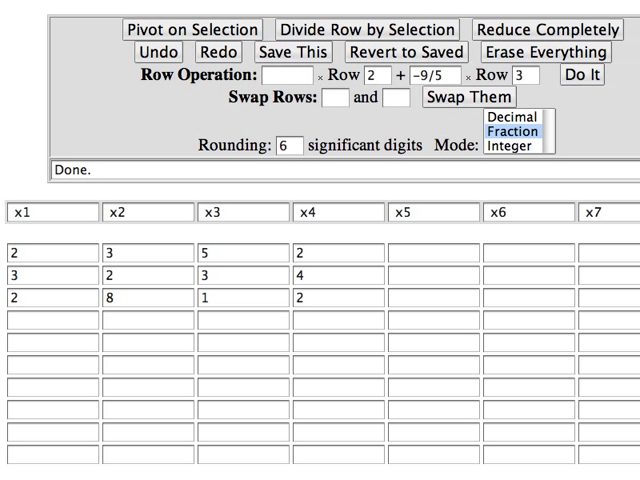
pyautogui.moveTo(592, 200)
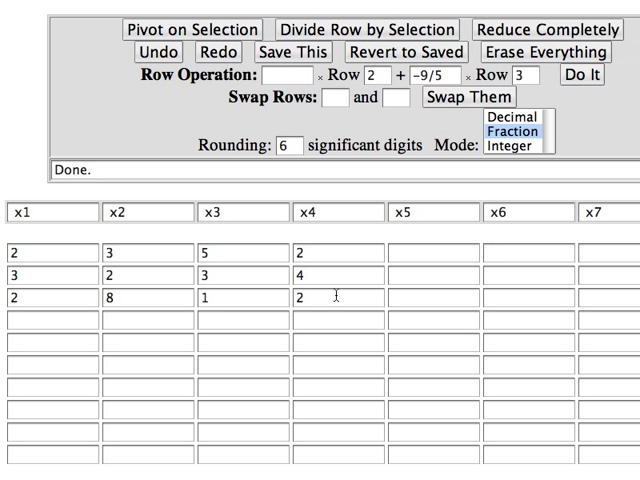
pyautogui.moveTo(284, 272)
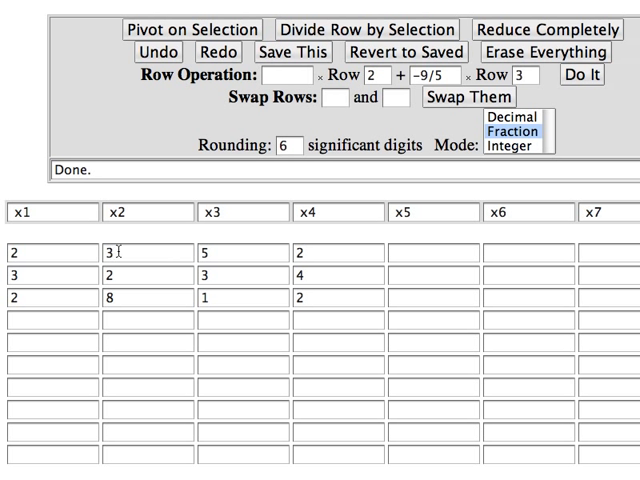
pyautogui.moveTo(228, 252)
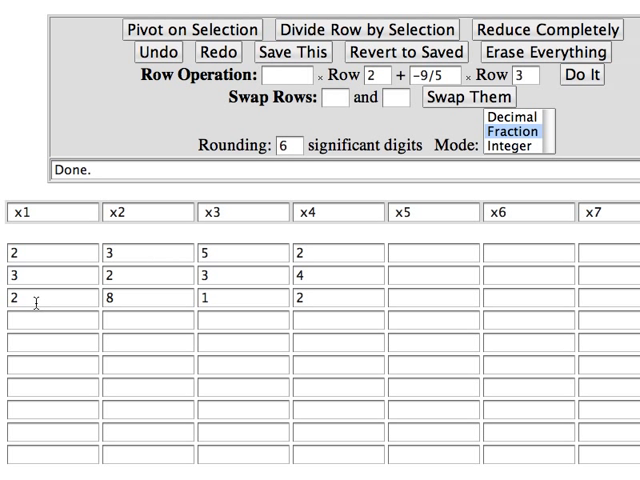
pyautogui.moveTo(224, 312)
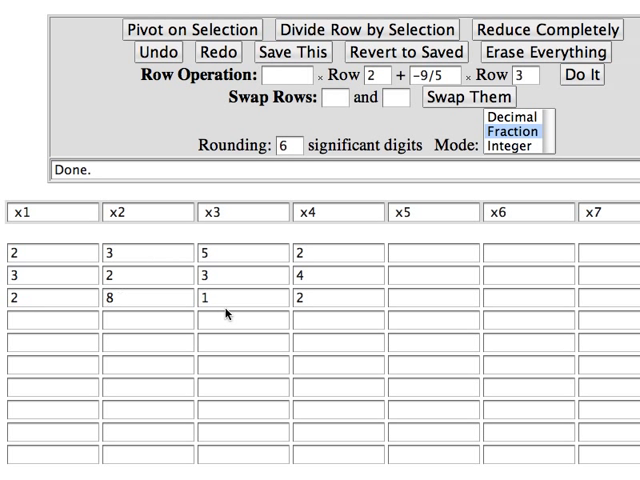
pyautogui.moveTo(324, 304)
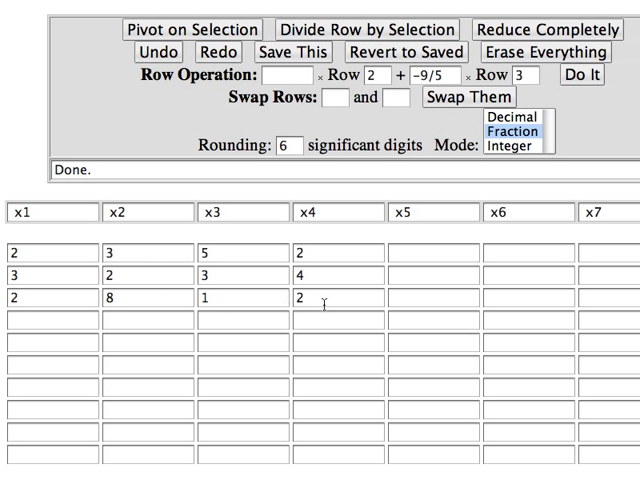
pyautogui.moveTo(292, 52)
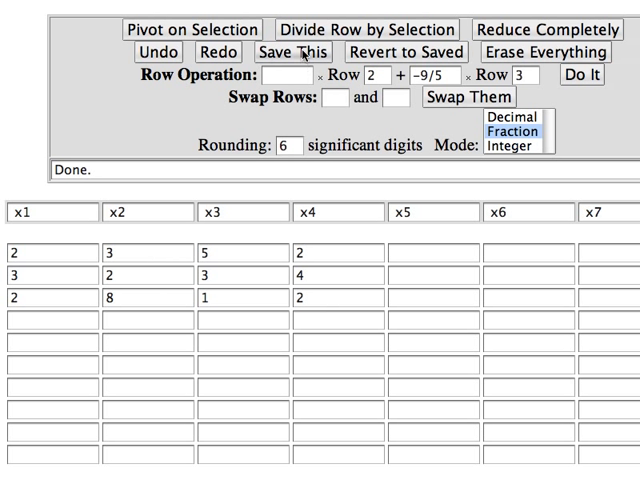
# - Store the current 3×4 augmented matrix with Save This for later restoring
pyautogui.click(292, 52)
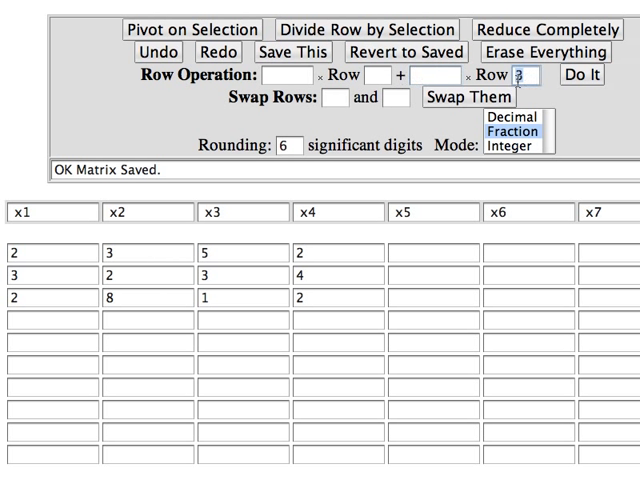
# - Multiply row 1 by 1/2 so it reads 1, 3/2, 5/2, 1
pyautogui.click(524, 76)
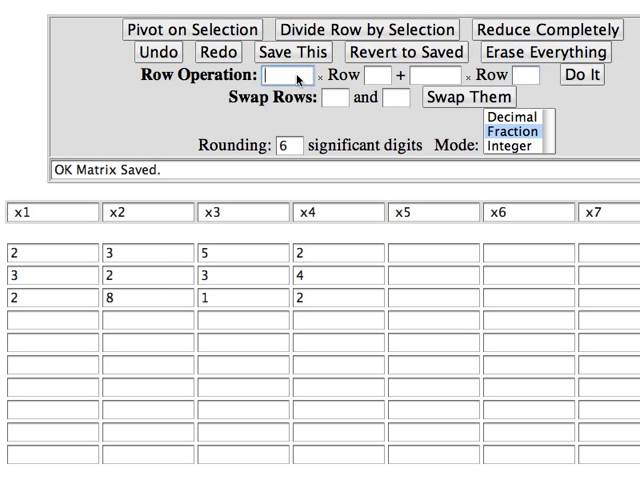
pyautogui.write('1/2')
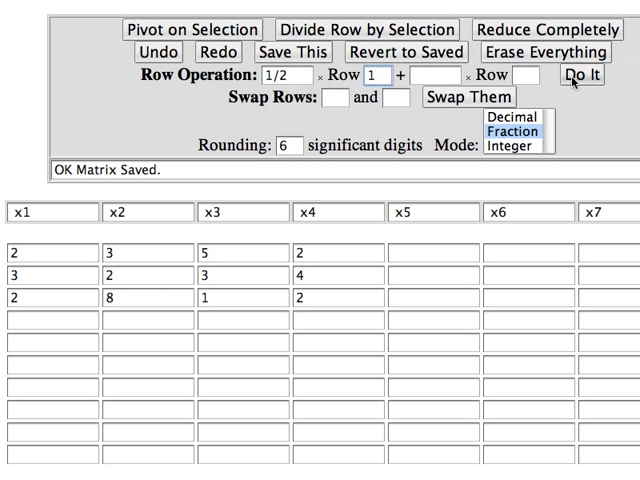
pyautogui.click(580, 72)
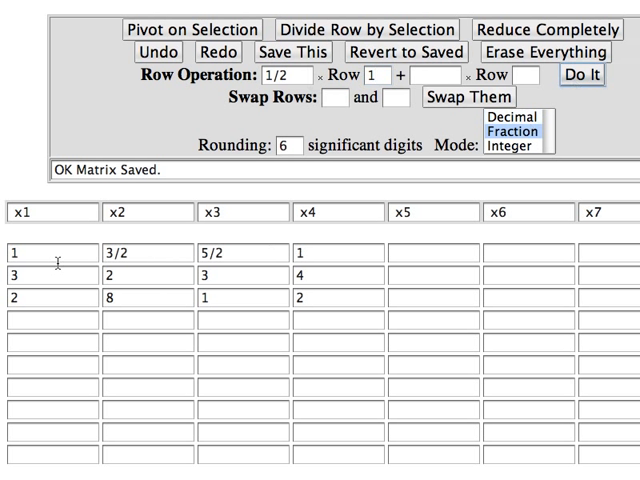
pyautogui.moveTo(284, 236)
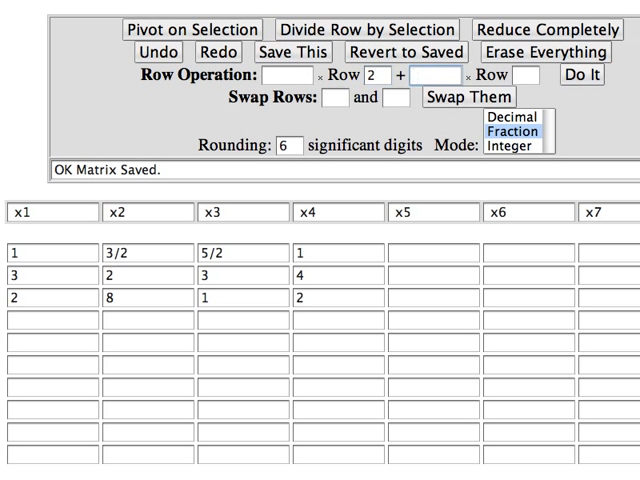
# - Apply Row 2 − 3·Row 1 and Row 3 − 2·Row 1 to zero column one below the pivot
pyautogui.click(444, 76)
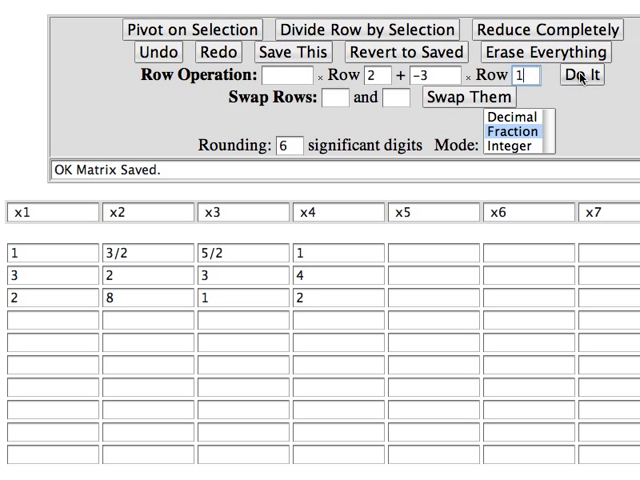
pyautogui.click(580, 76)
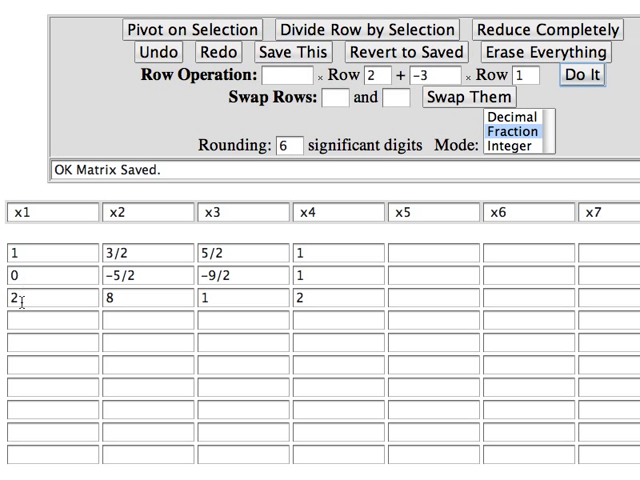
pyautogui.click(360, 74)
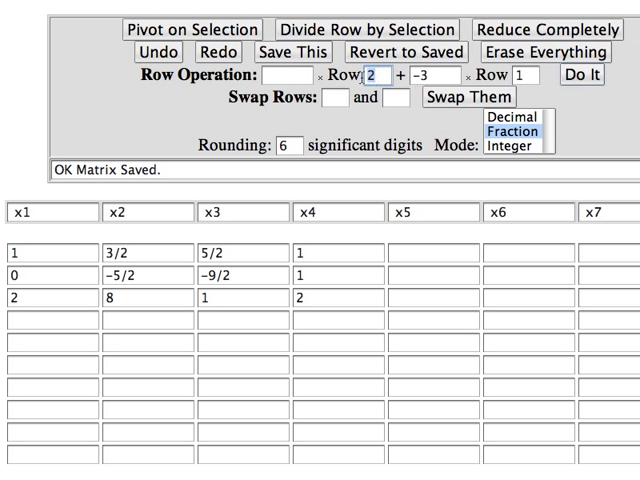
pyautogui.write('3')
pyautogui.click(434, 74)
pyautogui.write('-2')
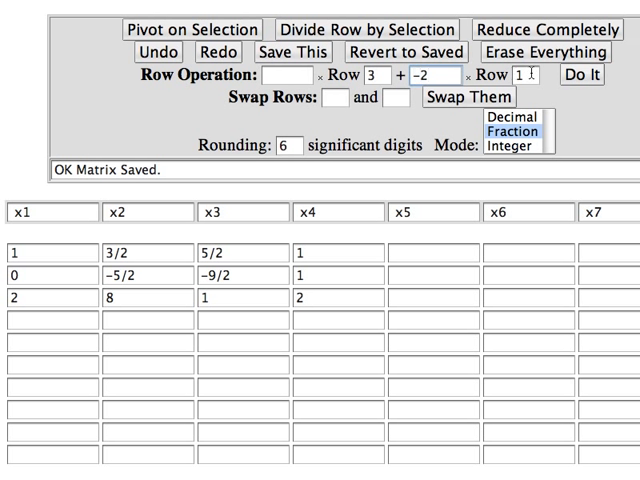
pyautogui.click(584, 72)
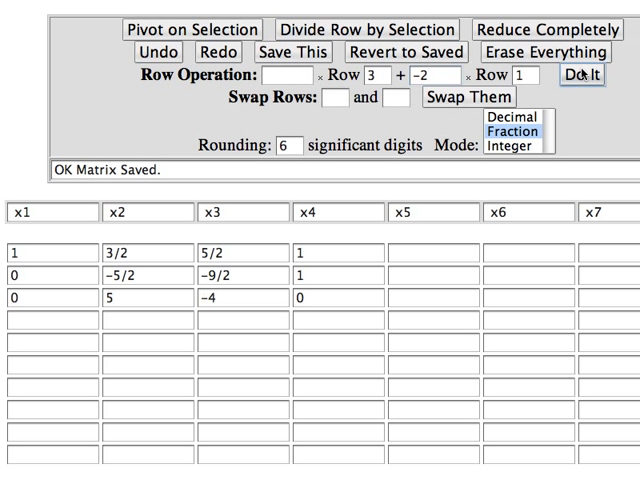
pyautogui.moveTo(44, 276)
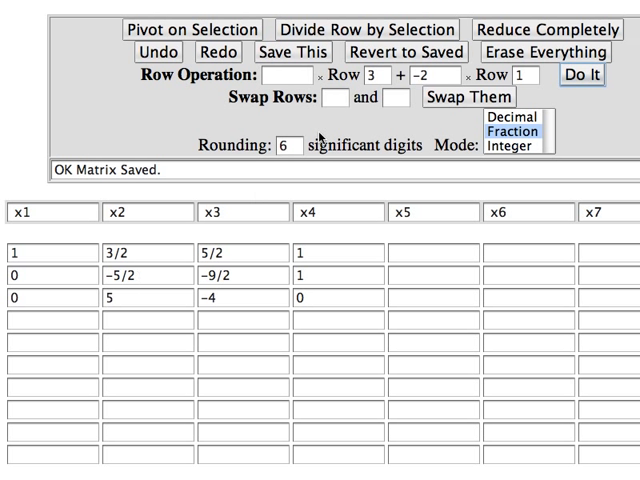
# - Multiply row 2 by −2/5 so it reads 0, 1, 9/5, −2/5
pyautogui.click(292, 78)
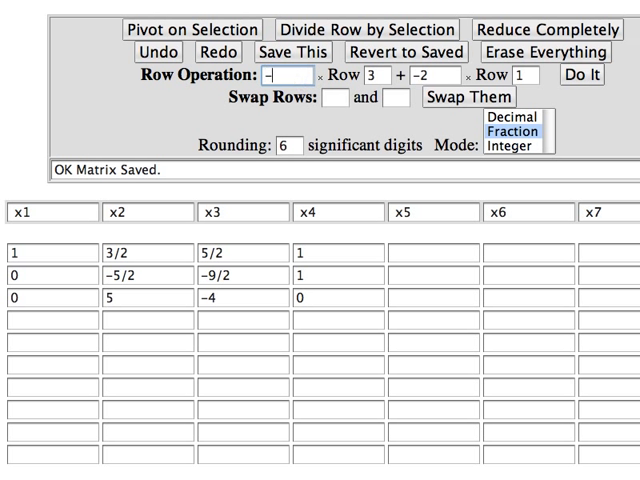
pyautogui.write('2/5')
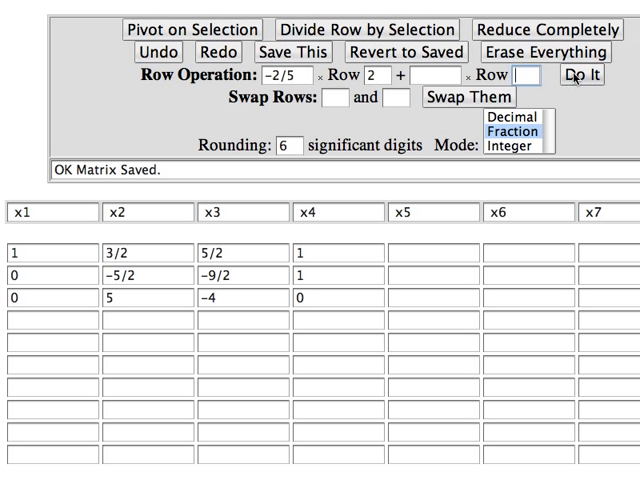
pyautogui.click(580, 76)
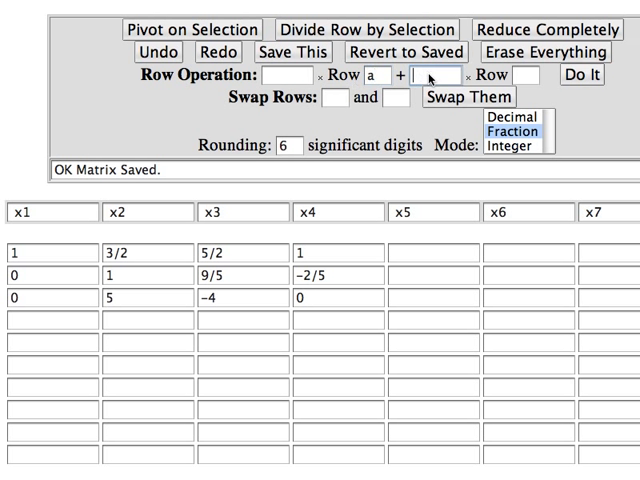
# - Apply Row 1 − 3/2·Row 2 and Row 3 − 5·Row 2 to zero column two outside row 2
pyautogui.write('-3/2')
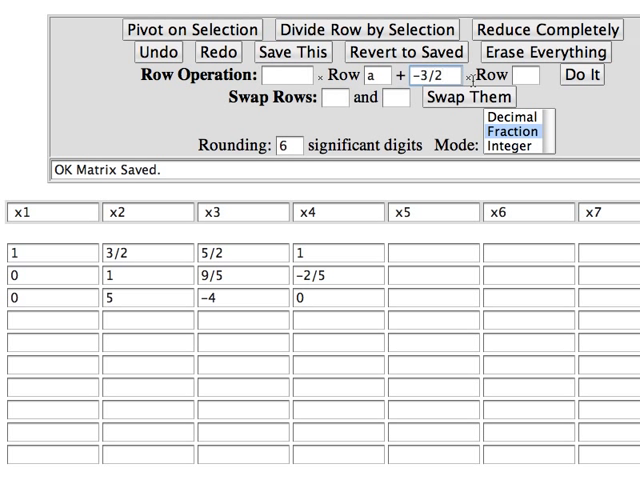
pyautogui.write('2')
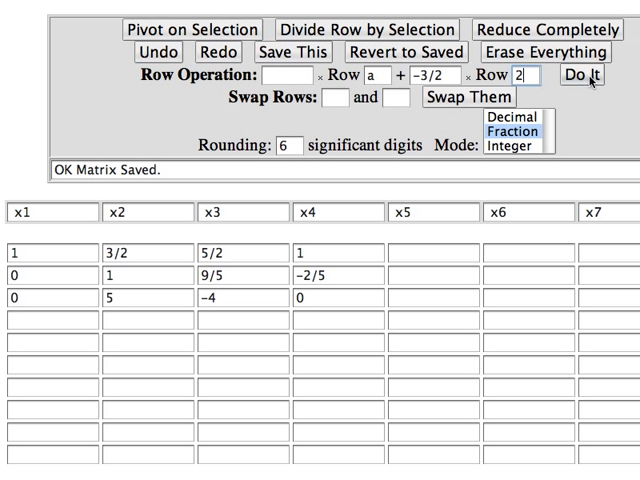
pyautogui.click(596, 76)
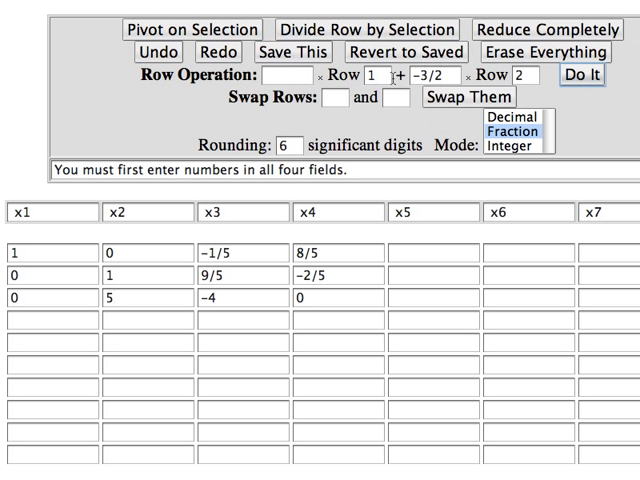
pyautogui.click(368, 78)
pyautogui.write('-5')
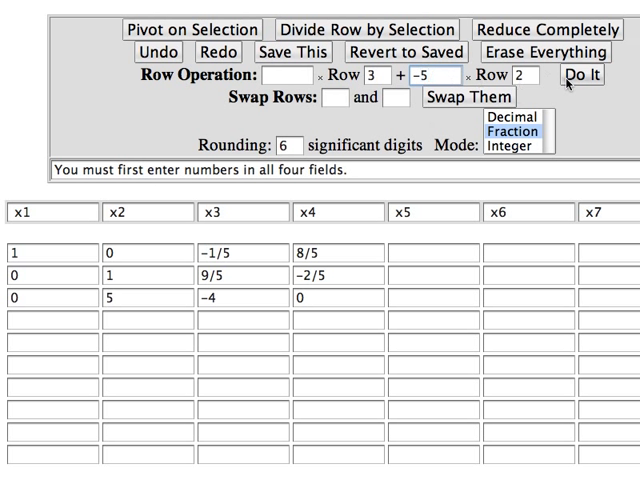
pyautogui.click(570, 72)
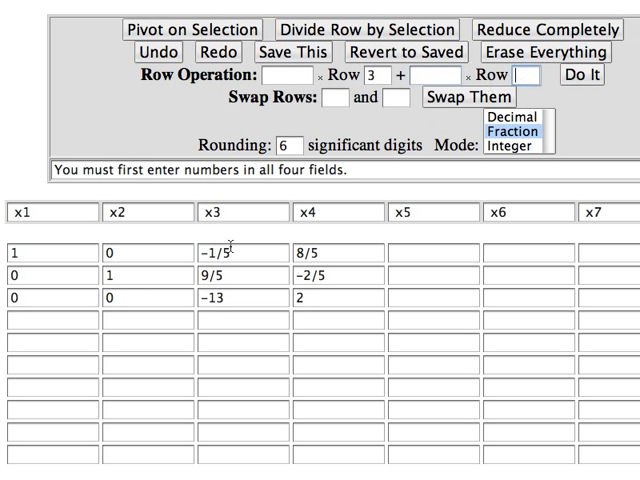
# - Multiply row 3 by −1/13 so it reads 0, 0, 1, −2/13
pyautogui.click(288, 80)
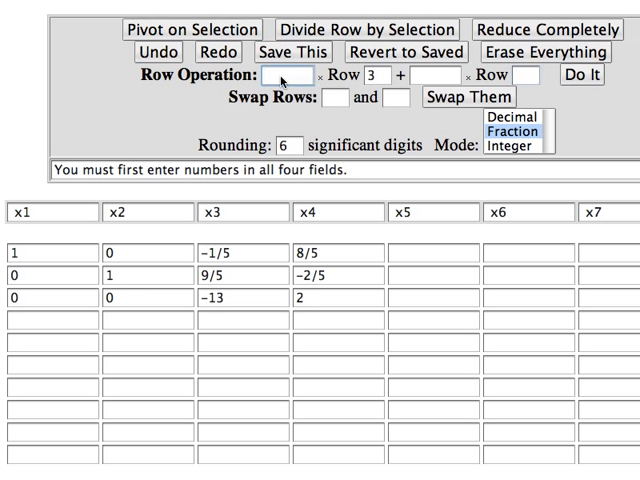
pyautogui.write('-')
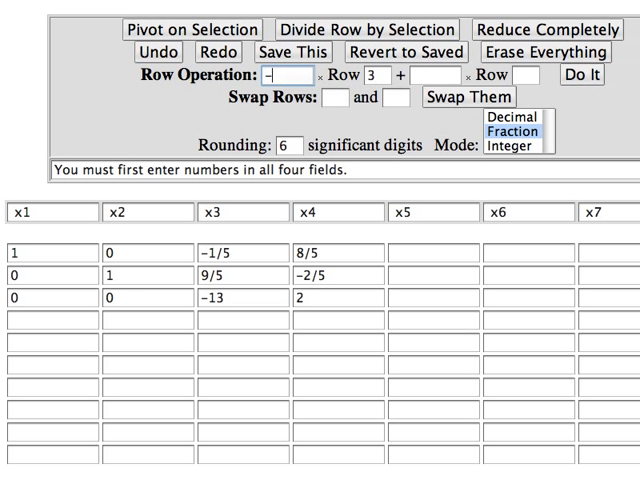
pyautogui.write('1/3')
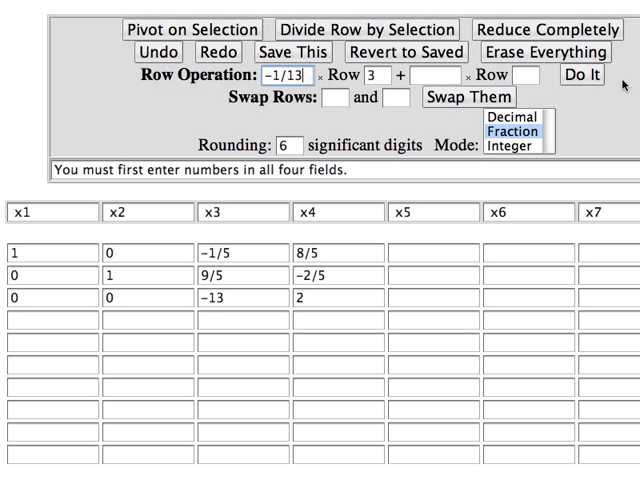
pyautogui.click(600, 68)
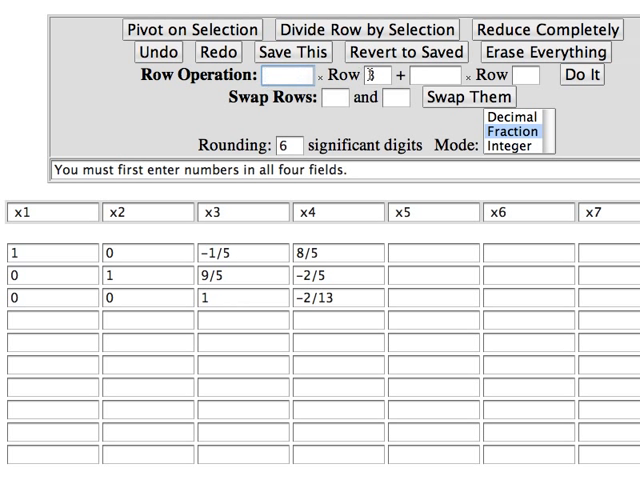
# - Enter Row 1 + 1/5·Row 3 to clear row 1's third entry, giving 102/65
pyautogui.write('a')
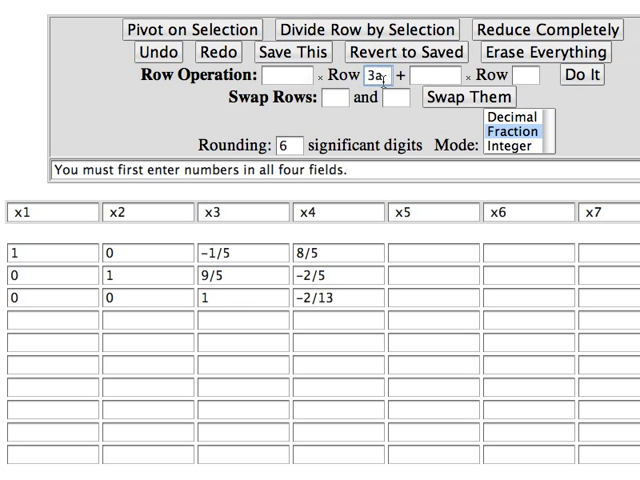
pyautogui.write('1')
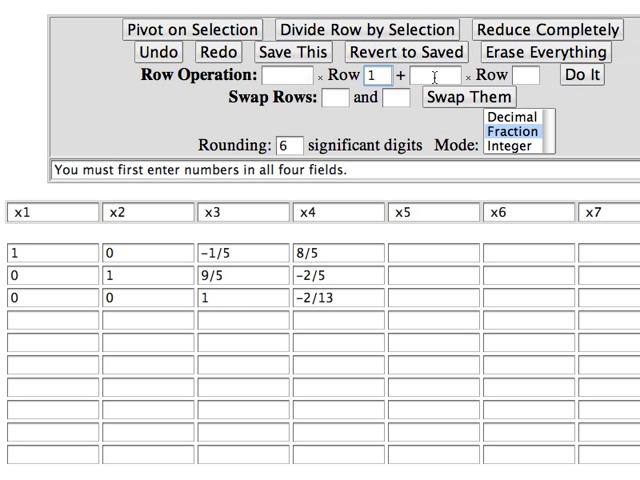
pyautogui.write('1')
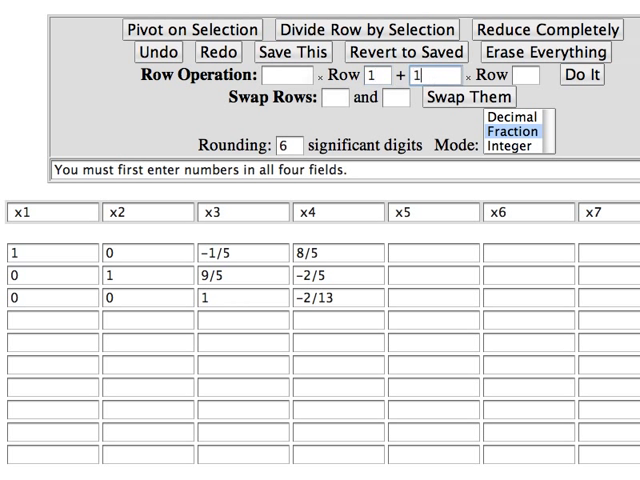
pyautogui.write('/5')
pyautogui.click(526, 74)
pyautogui.write('3')
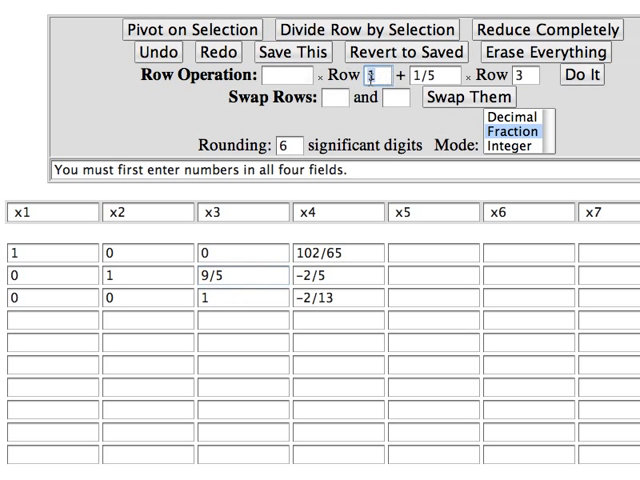
# - Apply Row 2 − 9/5·Row 3 so row 2 reads 0, 1, 0, −8/65
pyautogui.write('2')
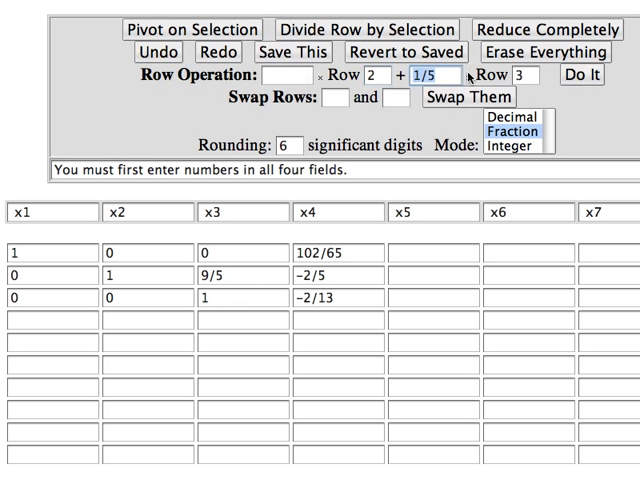
pyautogui.write('-9/')
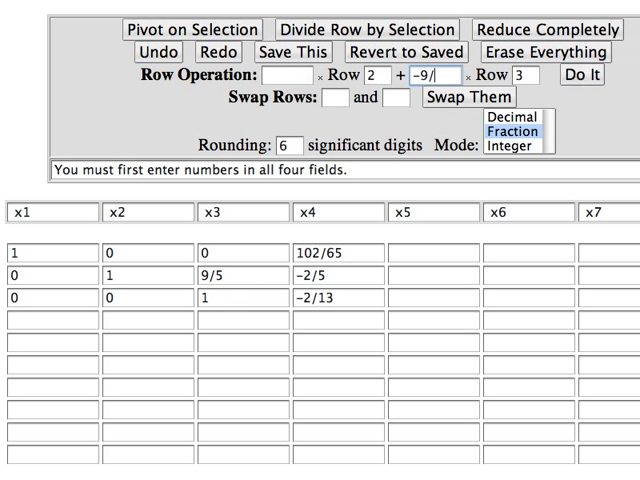
pyautogui.write('5')
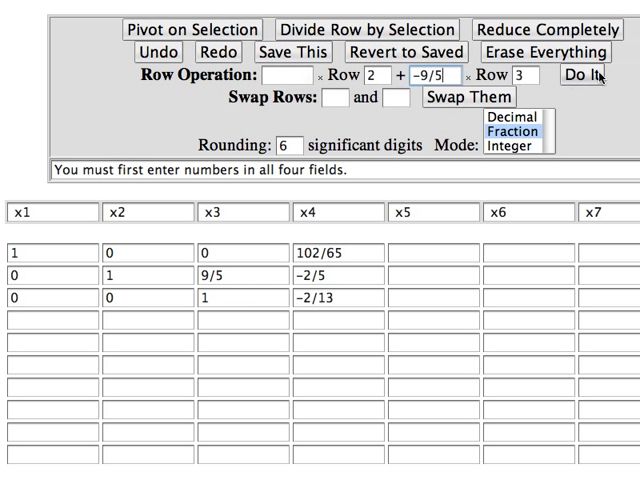
pyautogui.click(592, 72)
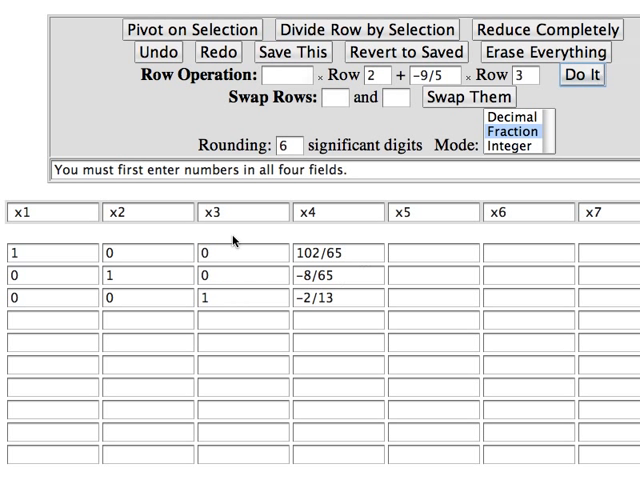
pyautogui.moveTo(384, 368)
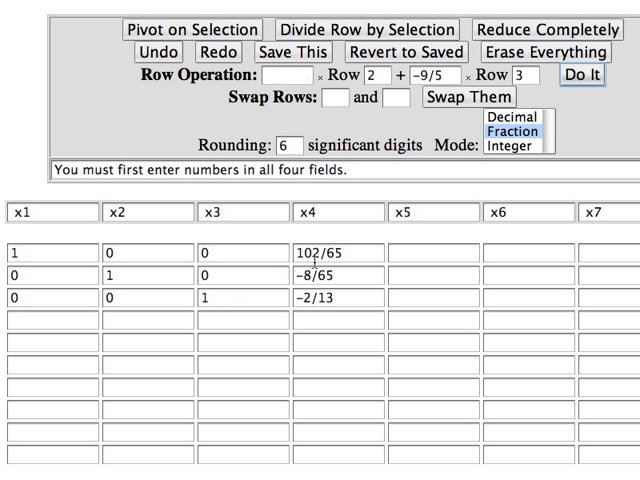
pyautogui.moveTo(184, 278)
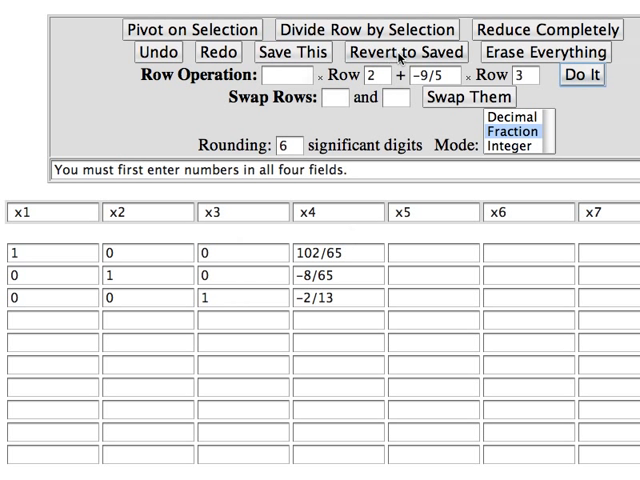
# - Restore the saved matrix 2 3 5 2 / 3 2 3 4 / 2 8 1 2 with Revert to Saved
pyautogui.click(408, 52)
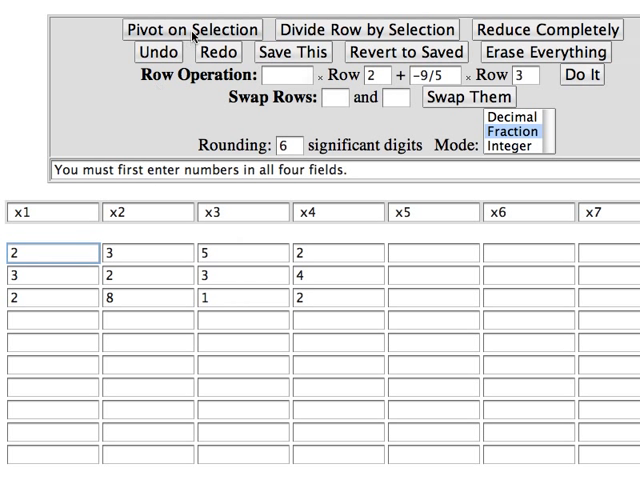
# - Pivot on the top-left entry to clear column one, then select the −5/2 cell as next pivot
pyautogui.click(196, 28)
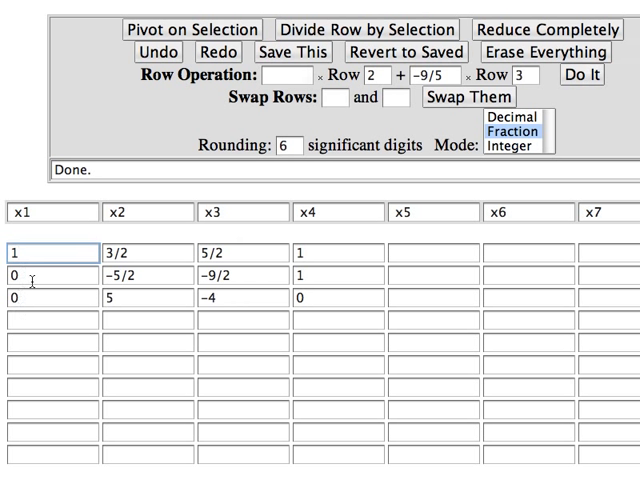
pyautogui.moveTo(32, 290)
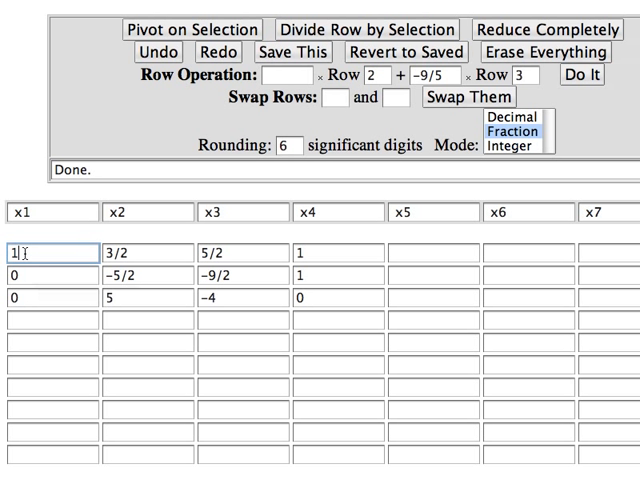
pyautogui.moveTo(22, 312)
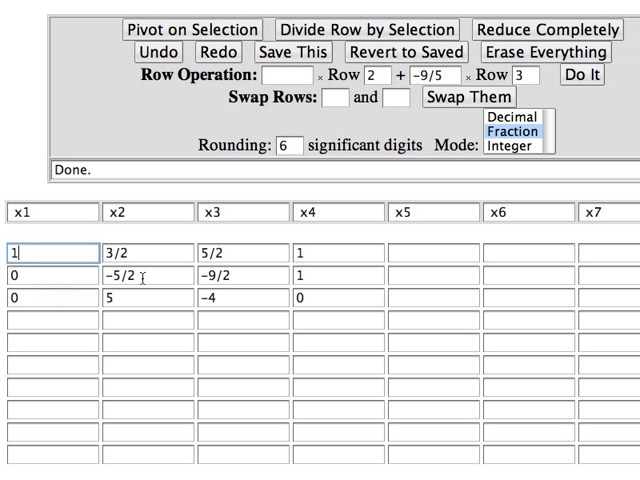
pyautogui.click(140, 276)
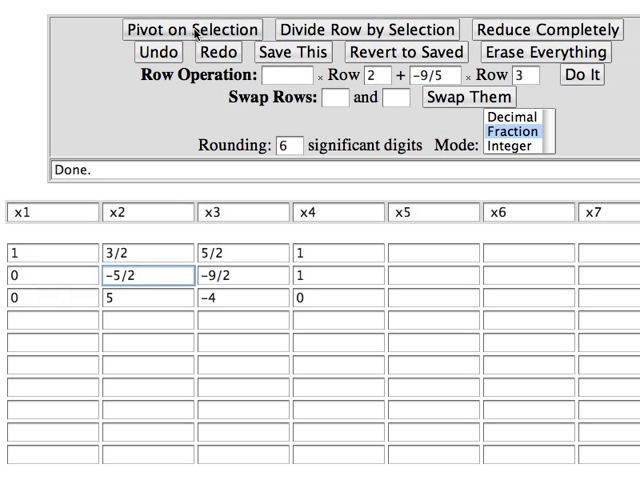
# - Pivot on −5/2 then on −13, giving identity with 102/65, −8/65, −2/13 in the last column
pyautogui.click(198, 28)
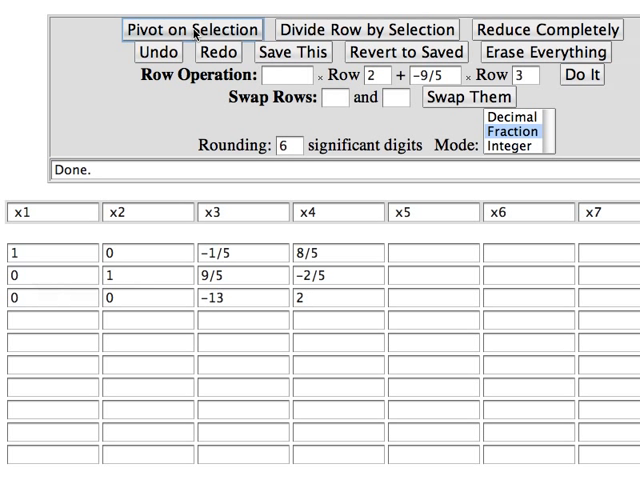
pyautogui.click(240, 300)
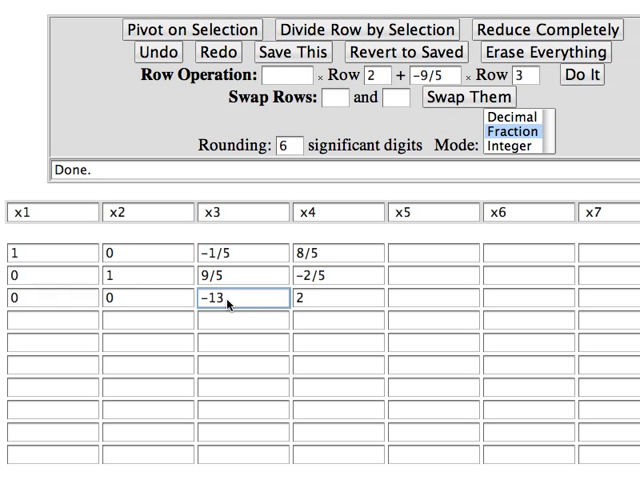
pyautogui.click(208, 28)
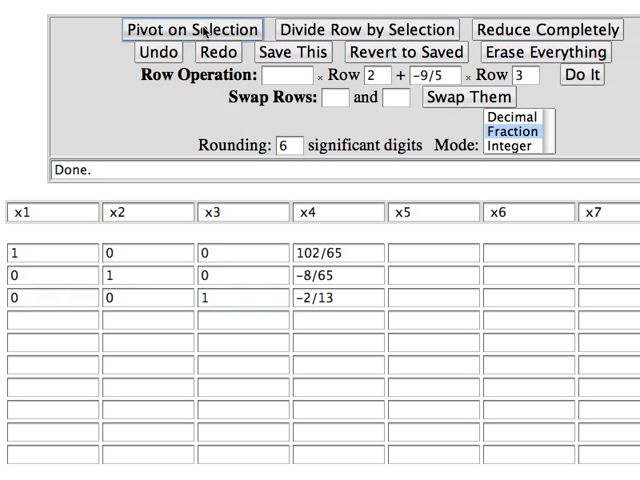
pyautogui.moveTo(234, 304)
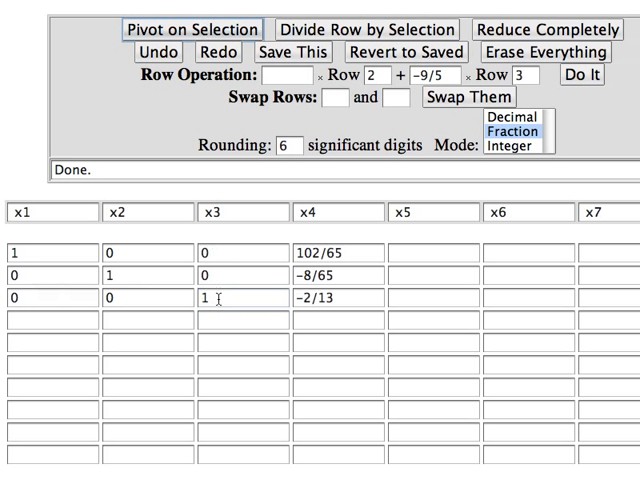
pyautogui.moveTo(310, 324)
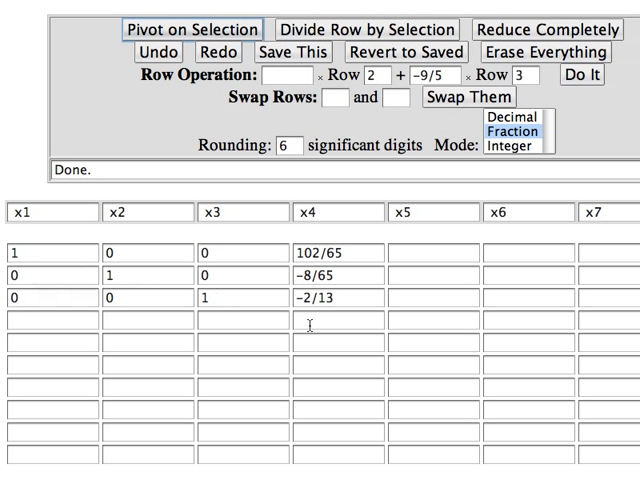
pyautogui.moveTo(64, 260)
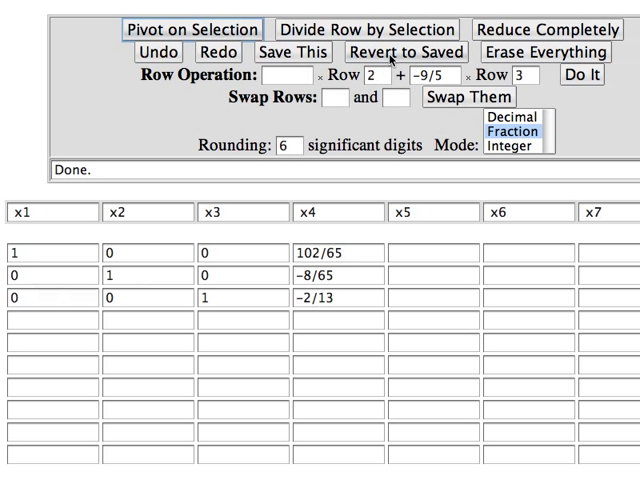
# - Revert to the saved matrix with rows 2 3 5 2, 3 2 3 4, 2 8 1 2
pyautogui.click(408, 52)
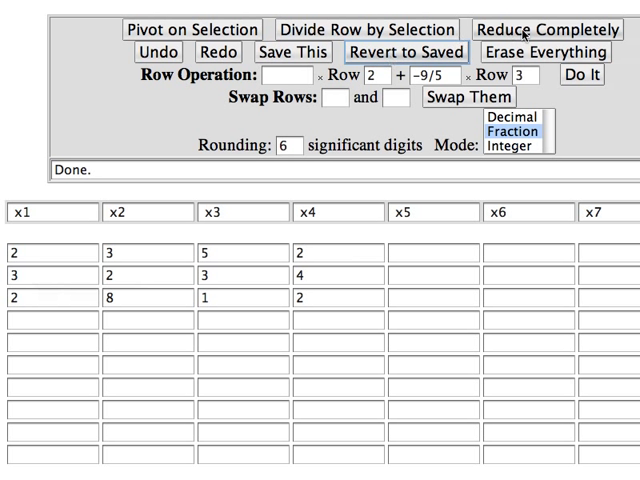
# - Reduce Completely to get the identity with 102/65, −8/65, −2/13 in the last column
pyautogui.click(548, 22)
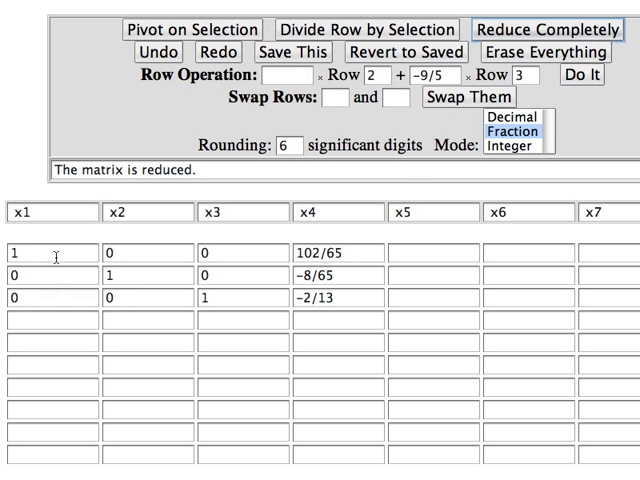
pyautogui.moveTo(230, 296)
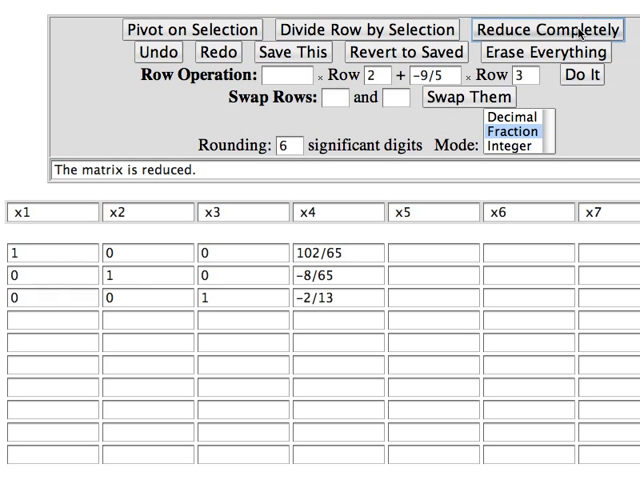
pyautogui.moveTo(398, 230)
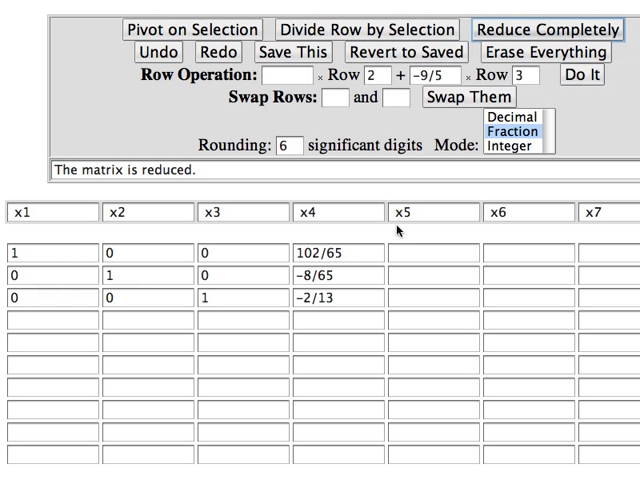